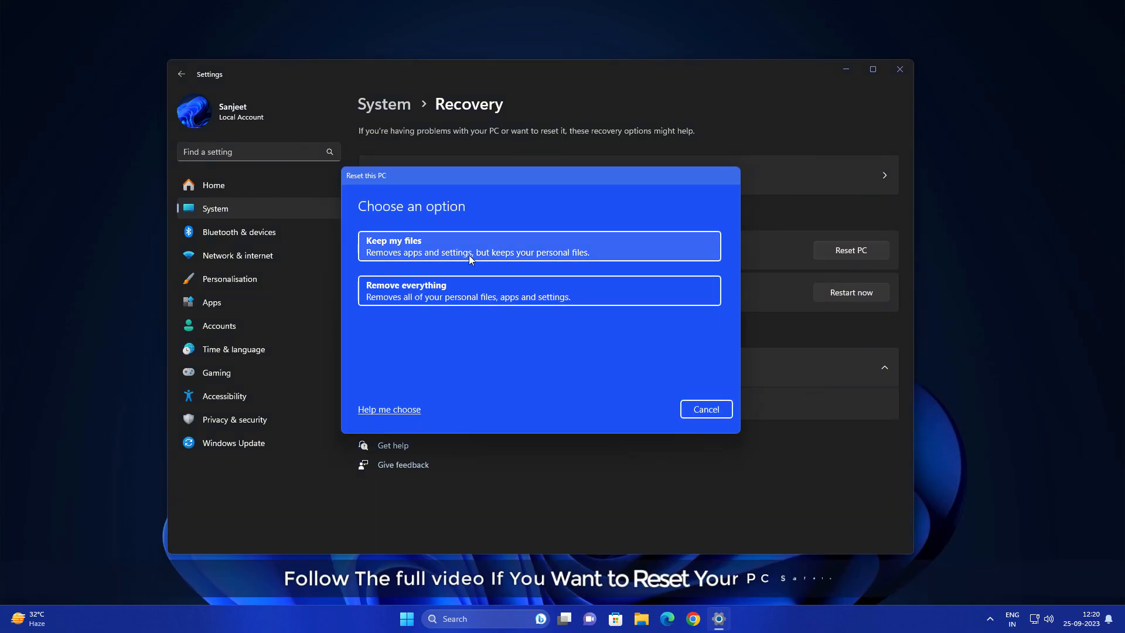
Leave the Reset this PC preview and bring up the Start menu
click(538, 245)
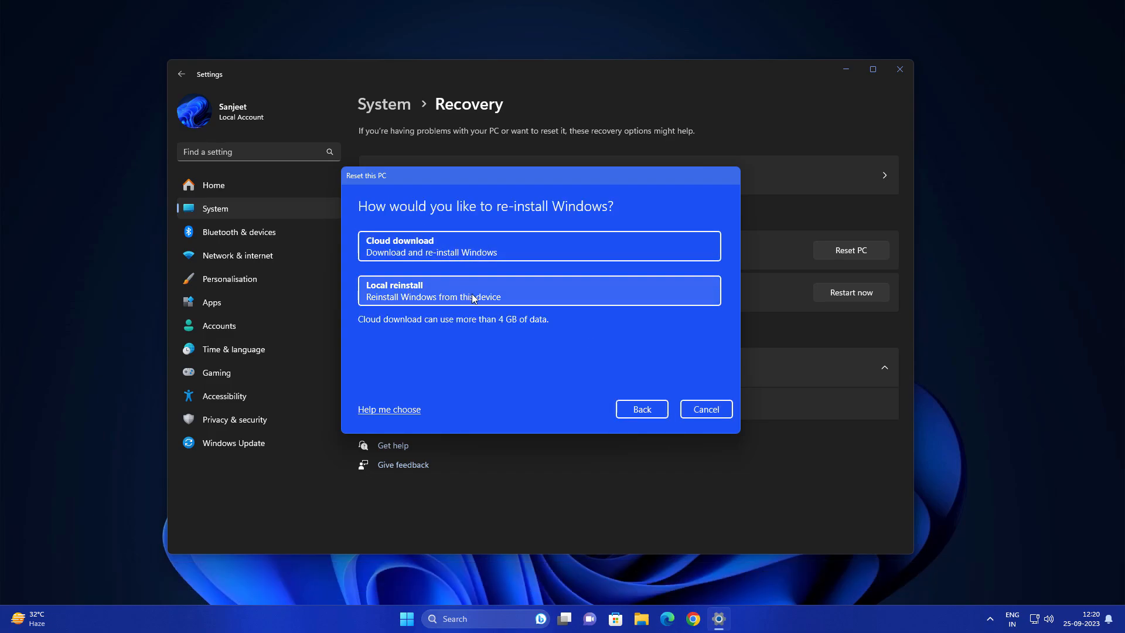
click(405, 618)
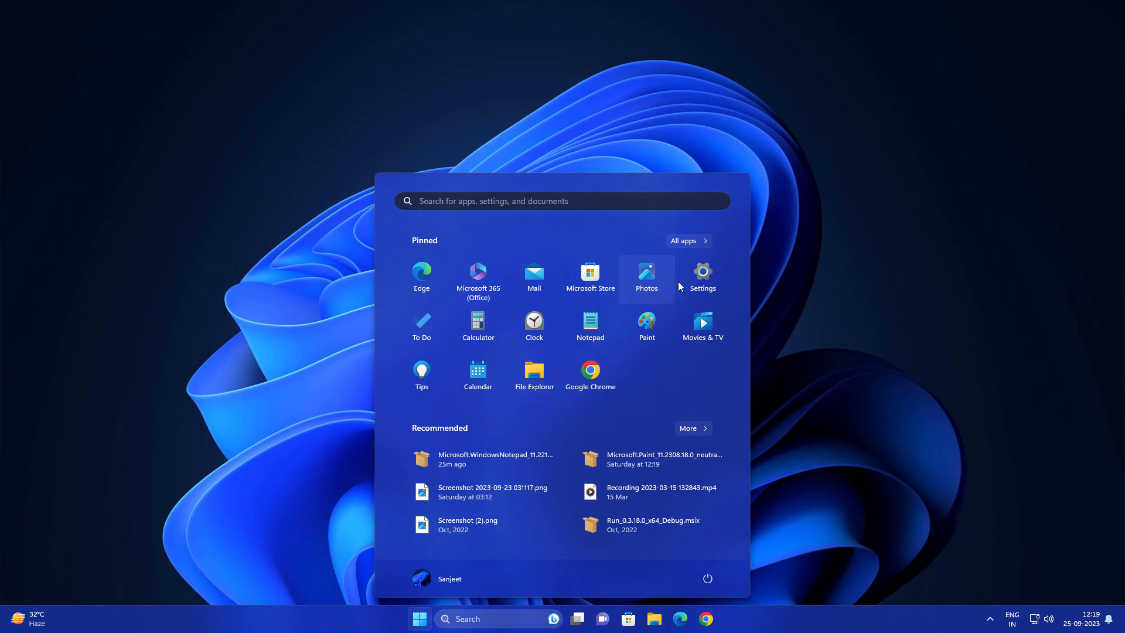
Launch Settings from the Start menu and go to System › Recovery
click(652, 618)
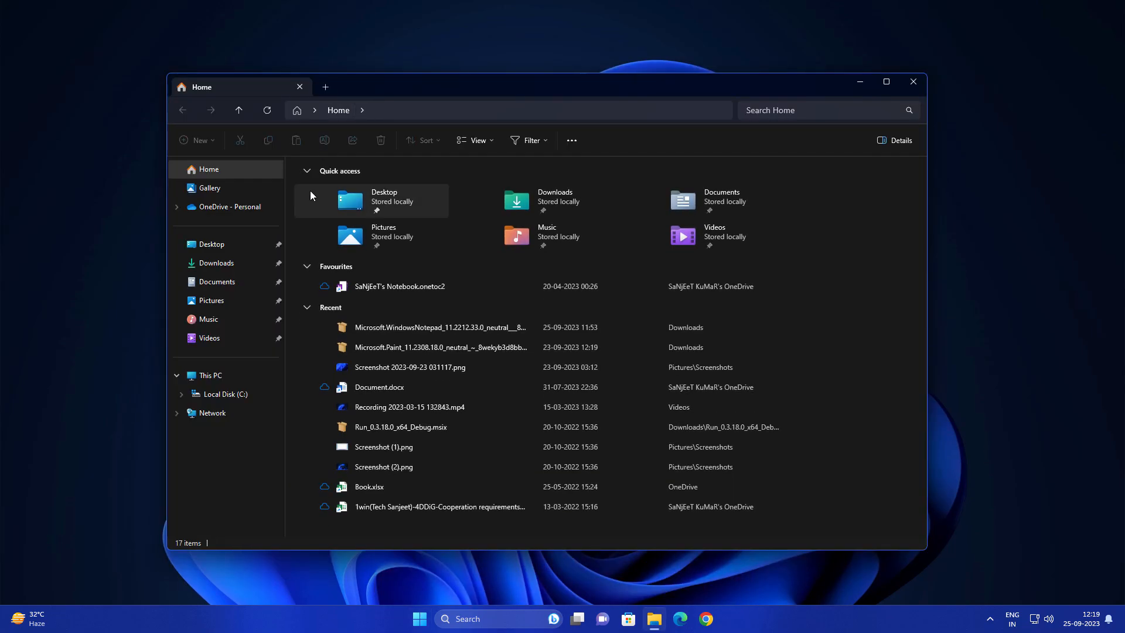
click(419, 619)
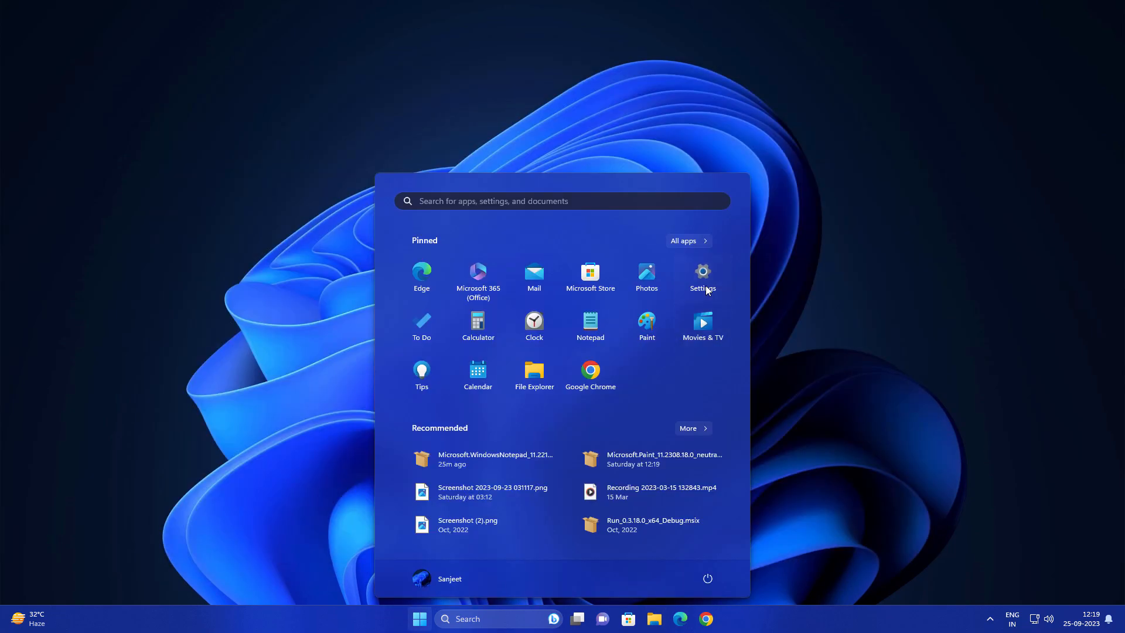
click(702, 272)
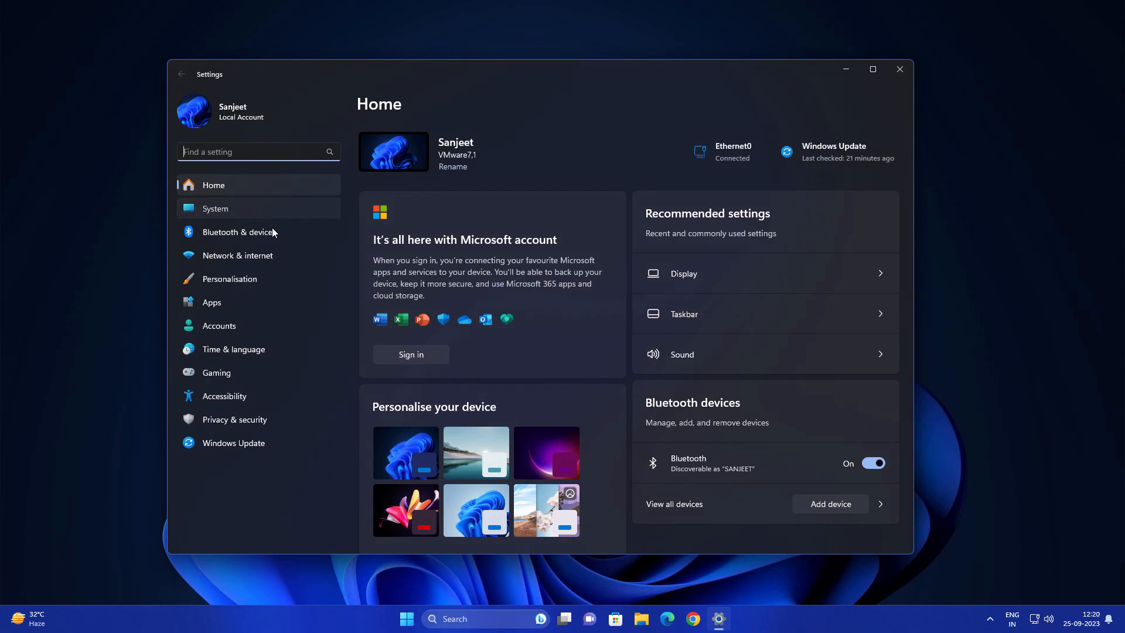
click(215, 208)
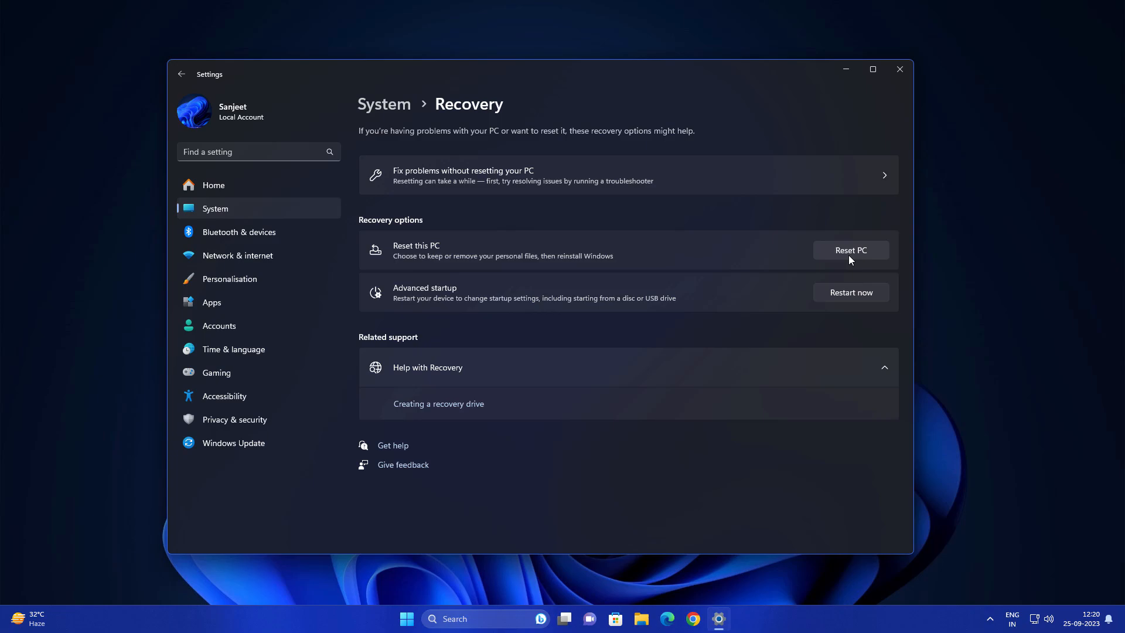
Preview Reset PC with Keep my files and Cloud download, then go back
click(851, 250)
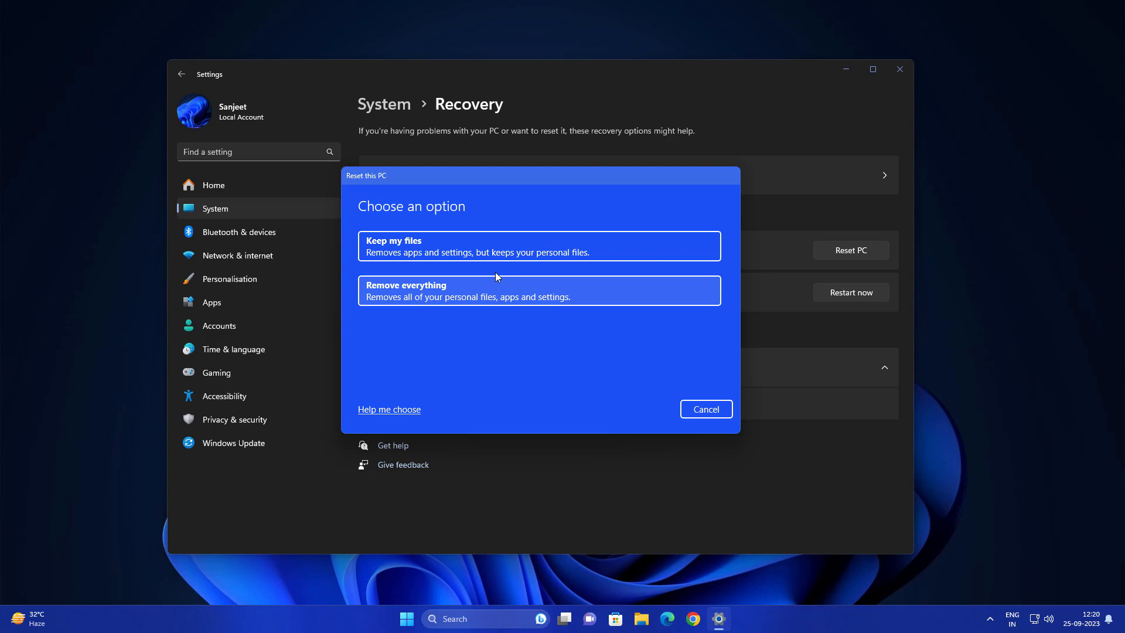
click(538, 246)
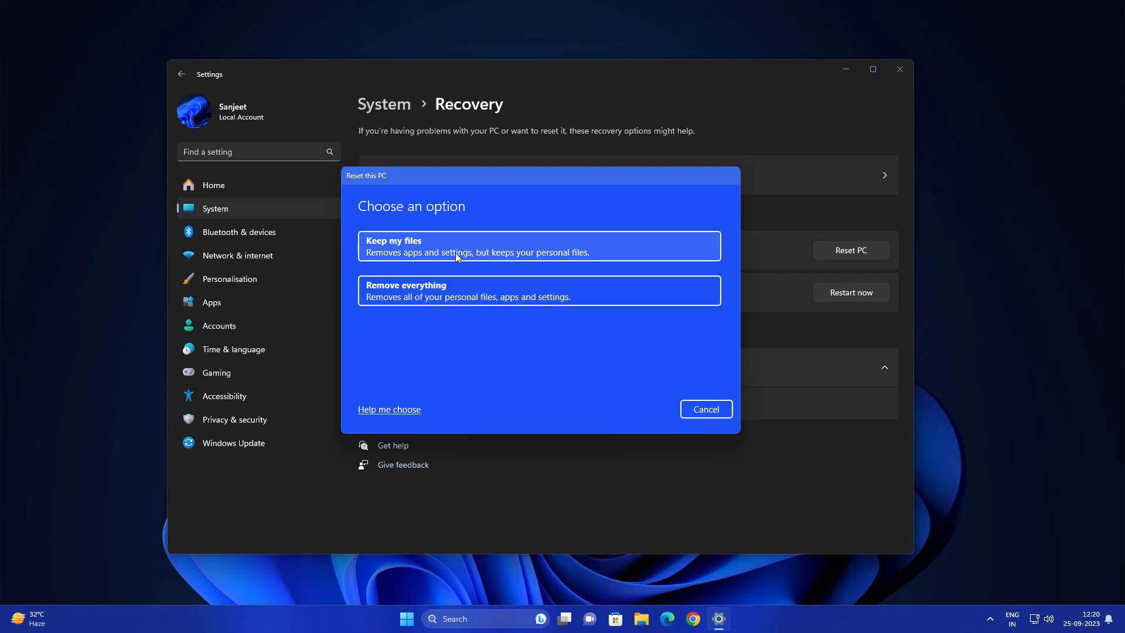
click(538, 246)
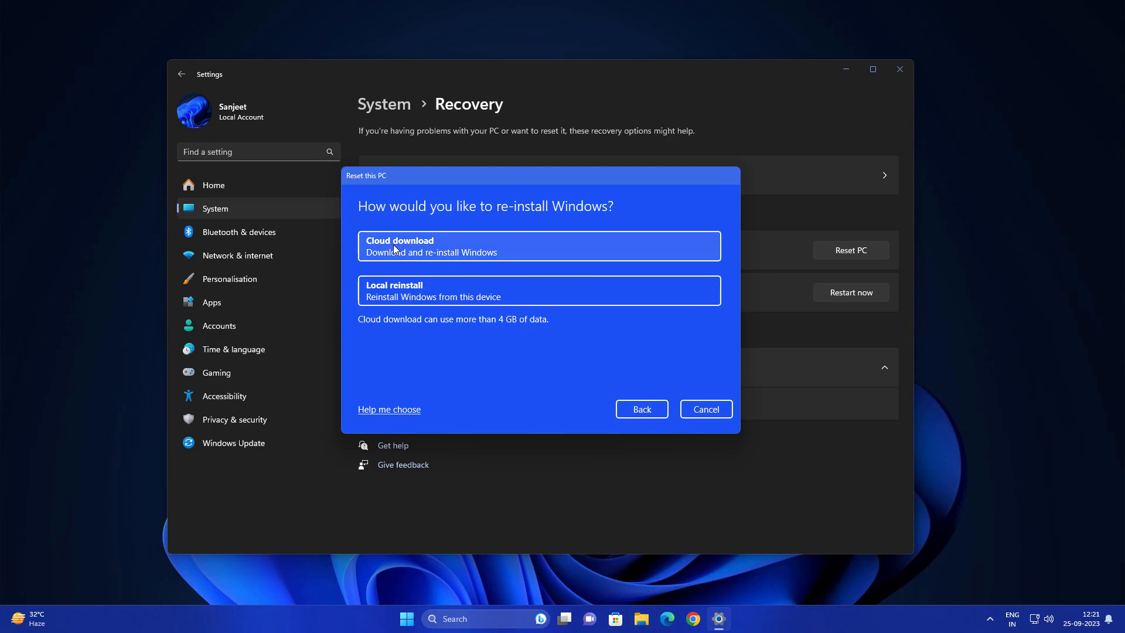
click(538, 246)
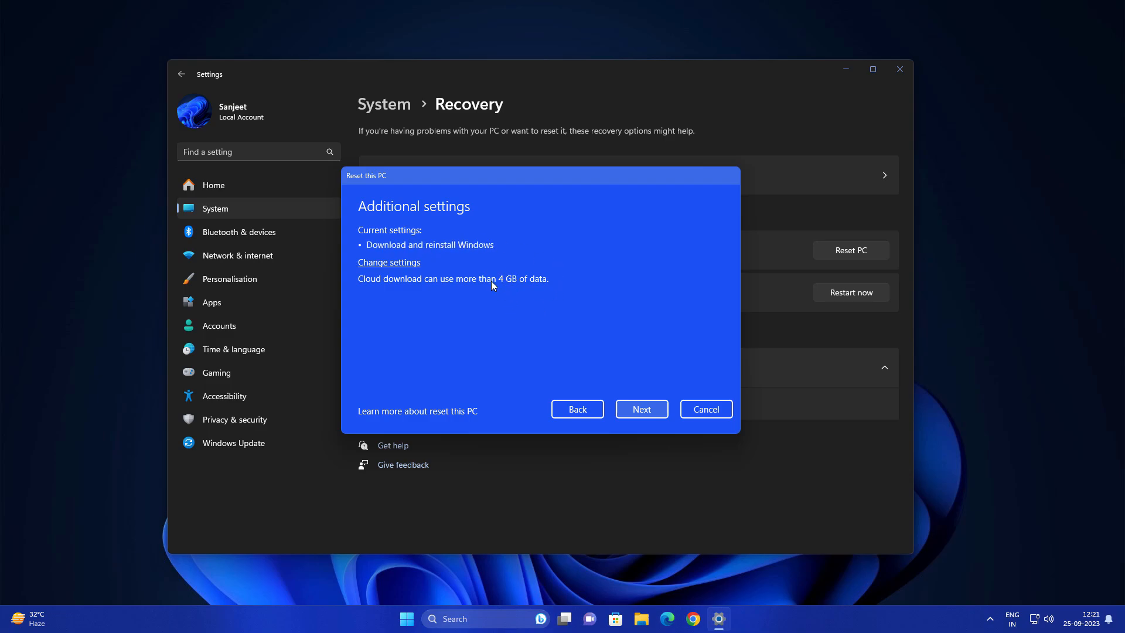
mouse_move(466, 286)
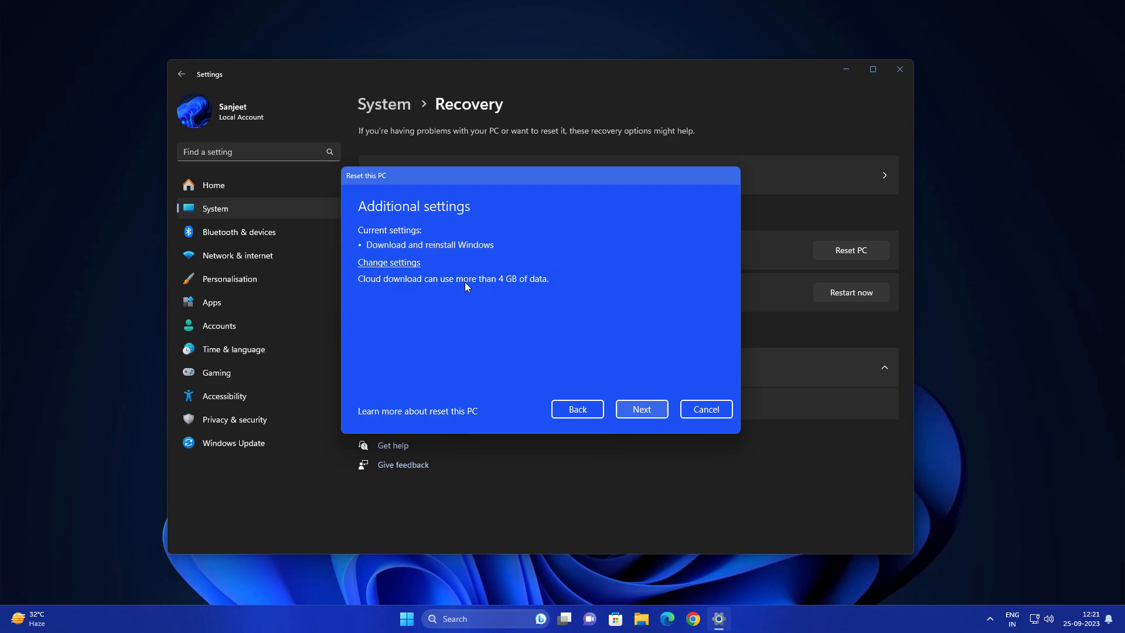
mouse_move(534, 287)
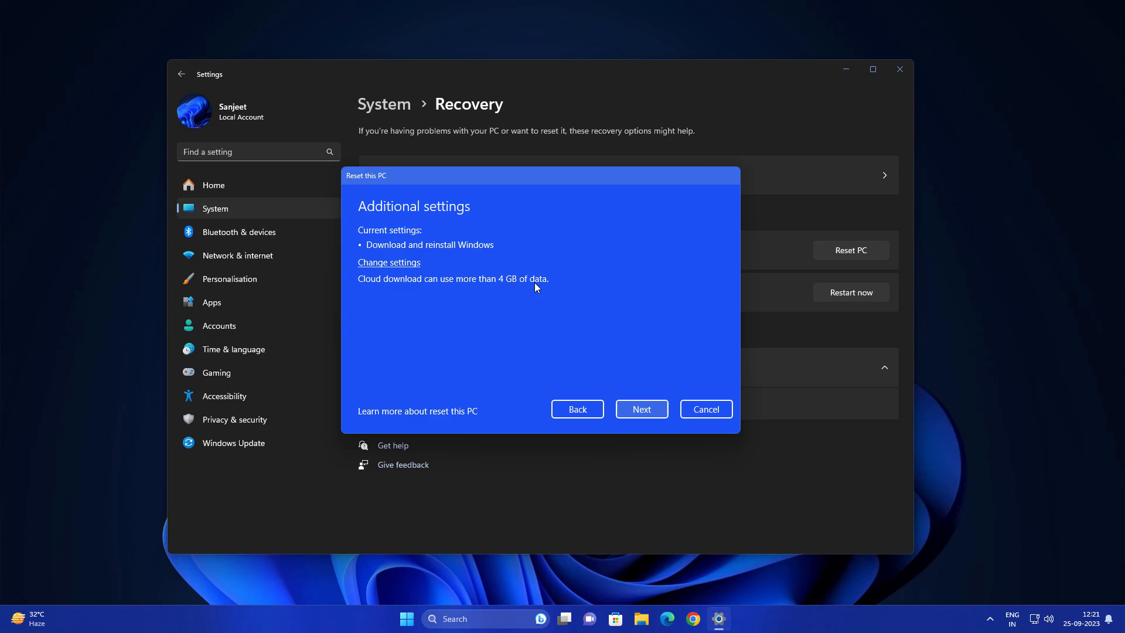
click(389, 262)
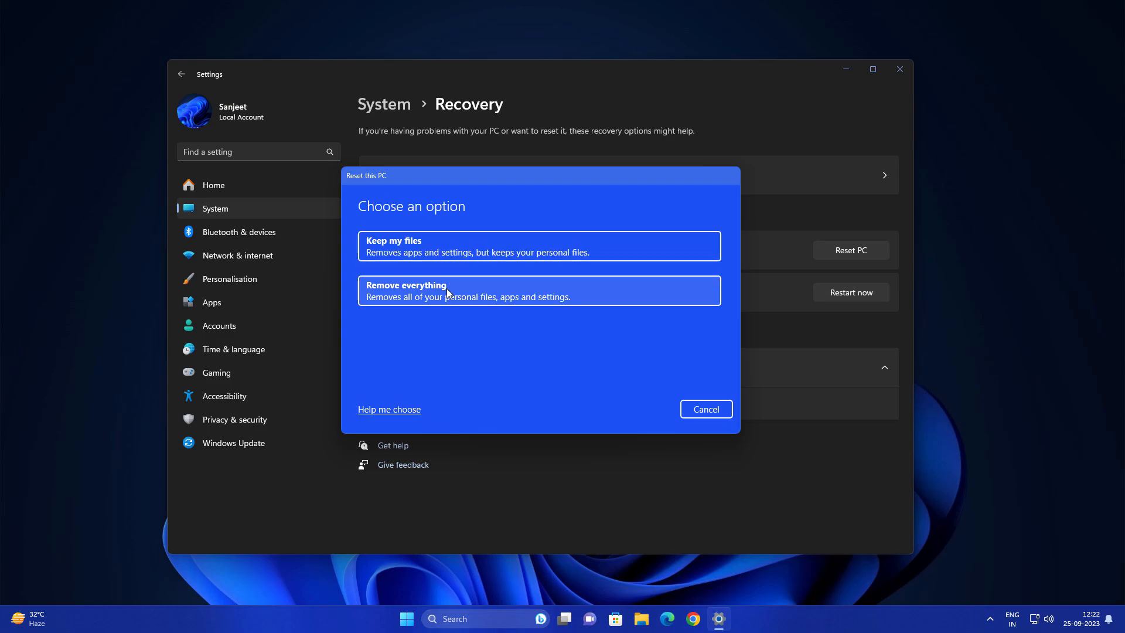
Choose Remove everything, leave Clean data off, and confirm the reset settings
click(539, 290)
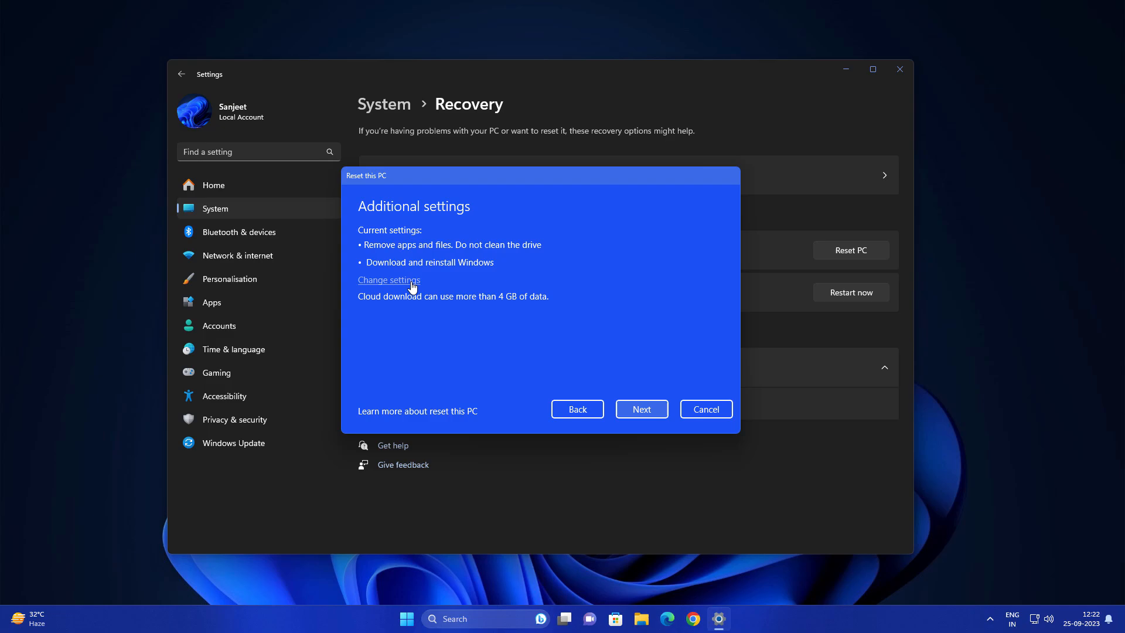
click(388, 280)
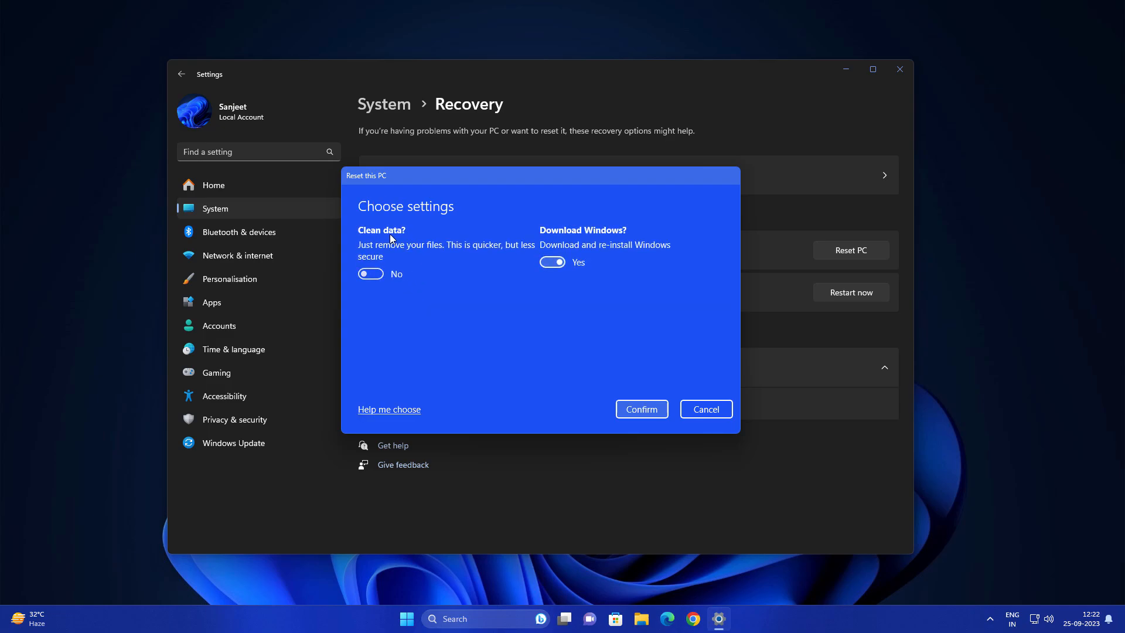
mouse_move(445, 253)
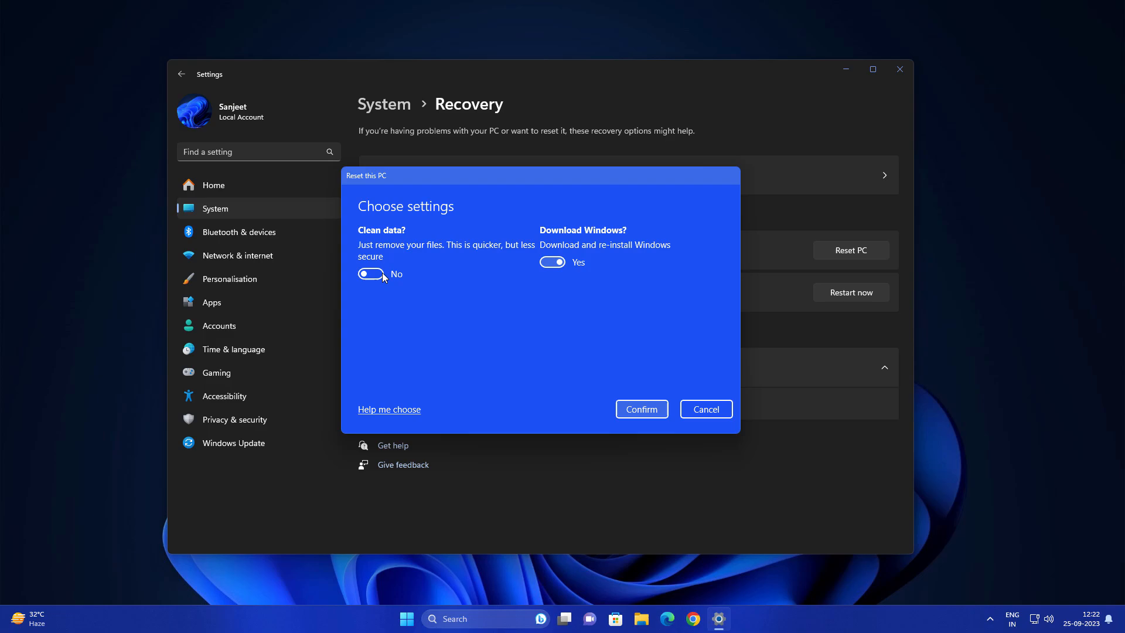
click(371, 274)
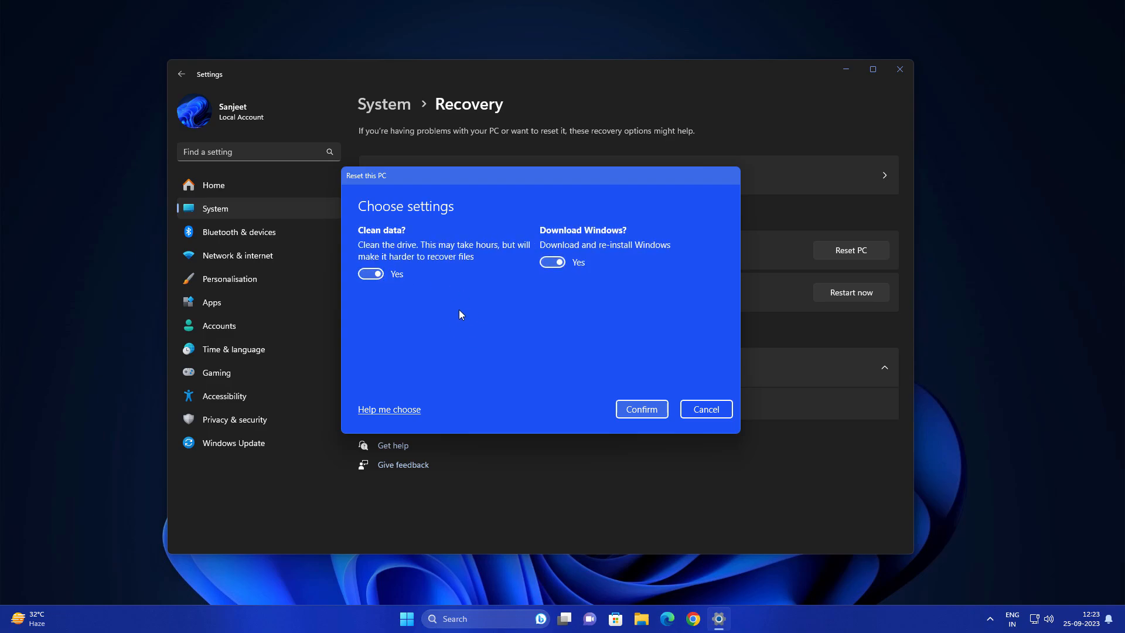
click(371, 274)
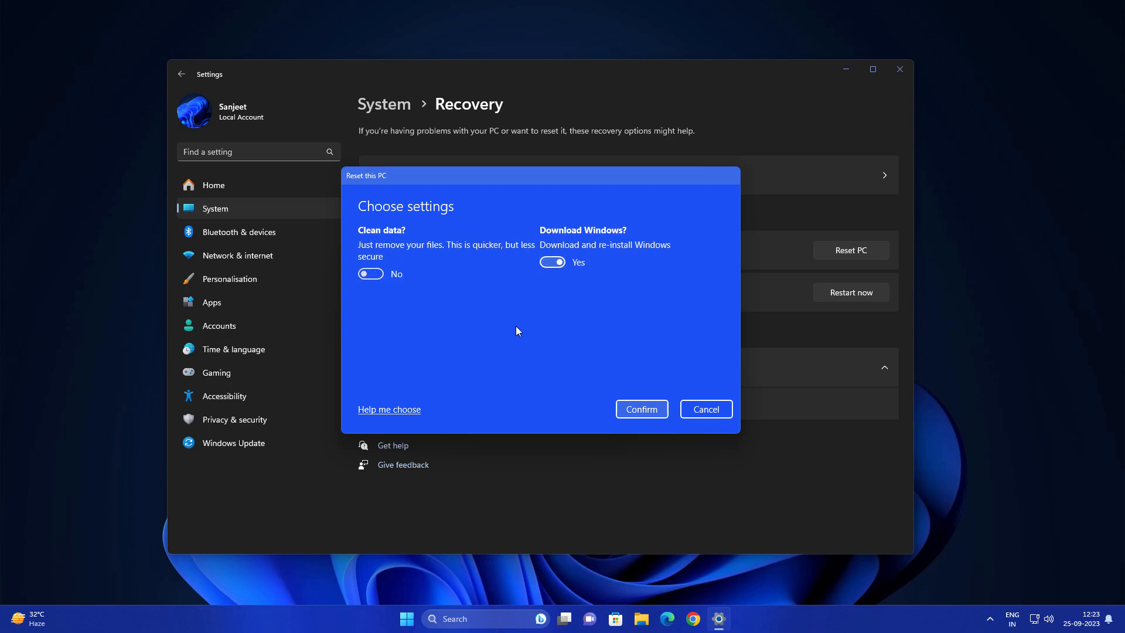
click(640, 409)
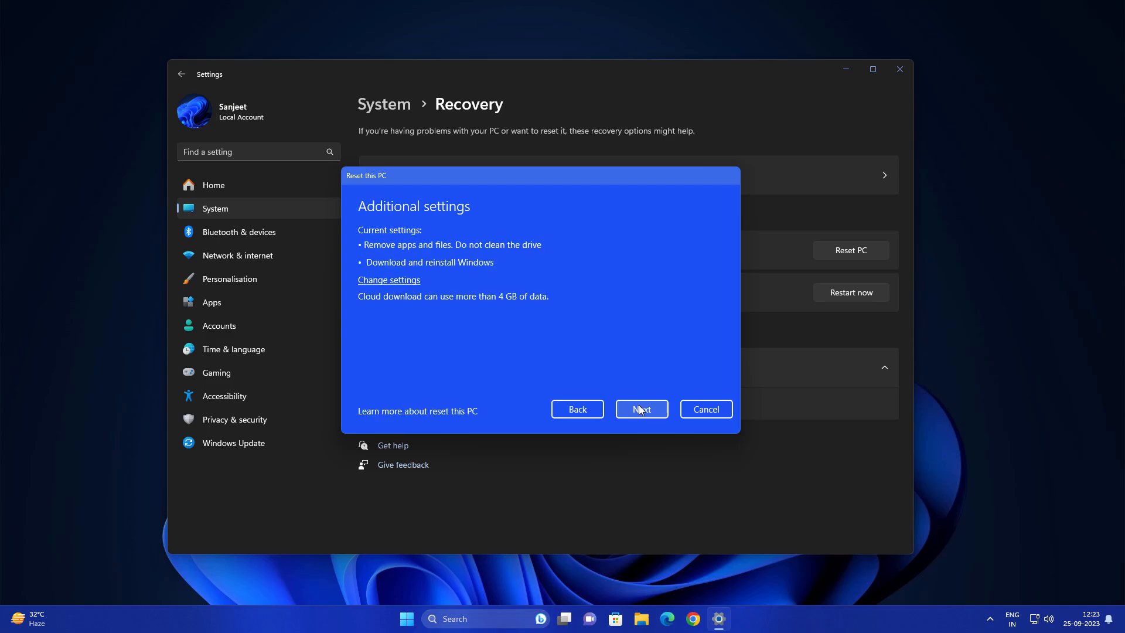
Proceed past the chosen options to the 'Ready to reset this PC' summary
click(640, 409)
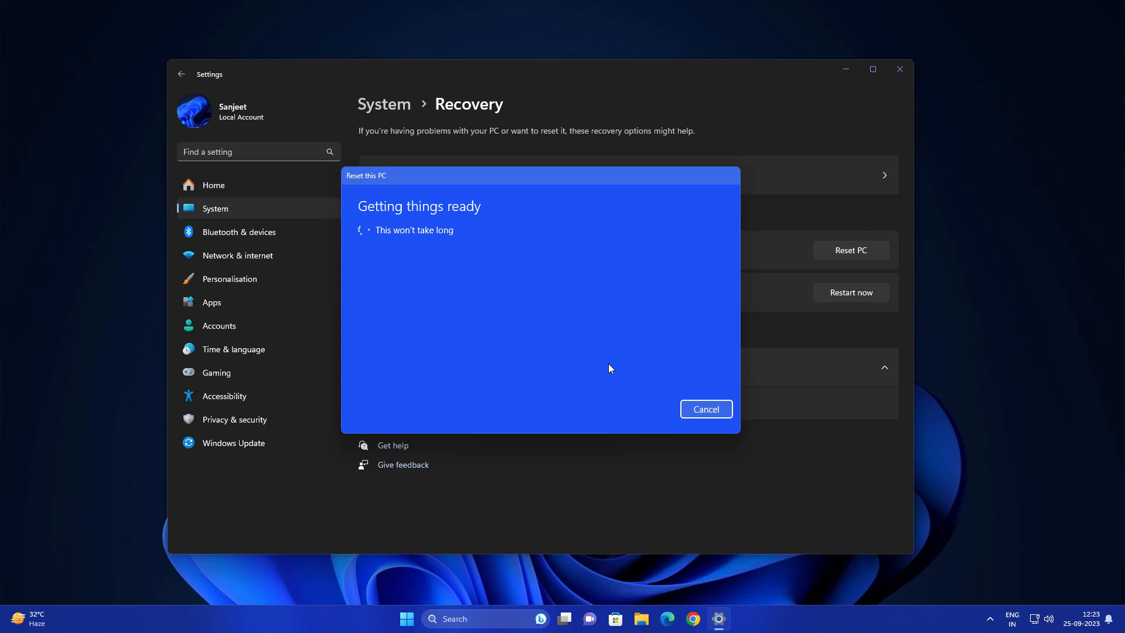
mouse_move(635, 293)
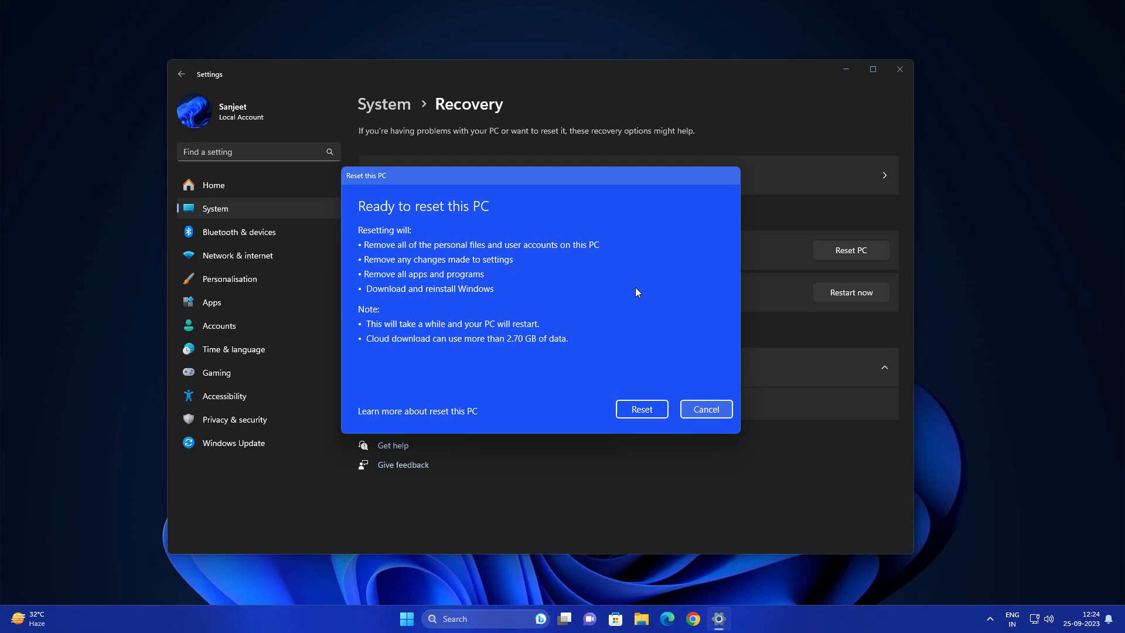
mouse_move(507, 247)
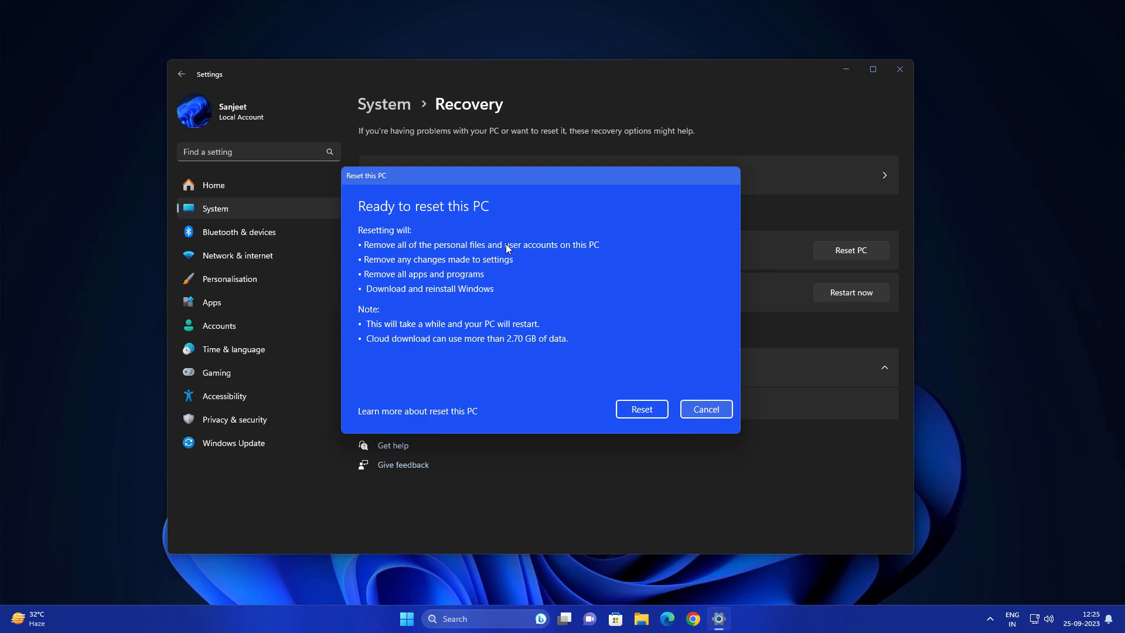
mouse_move(384, 267)
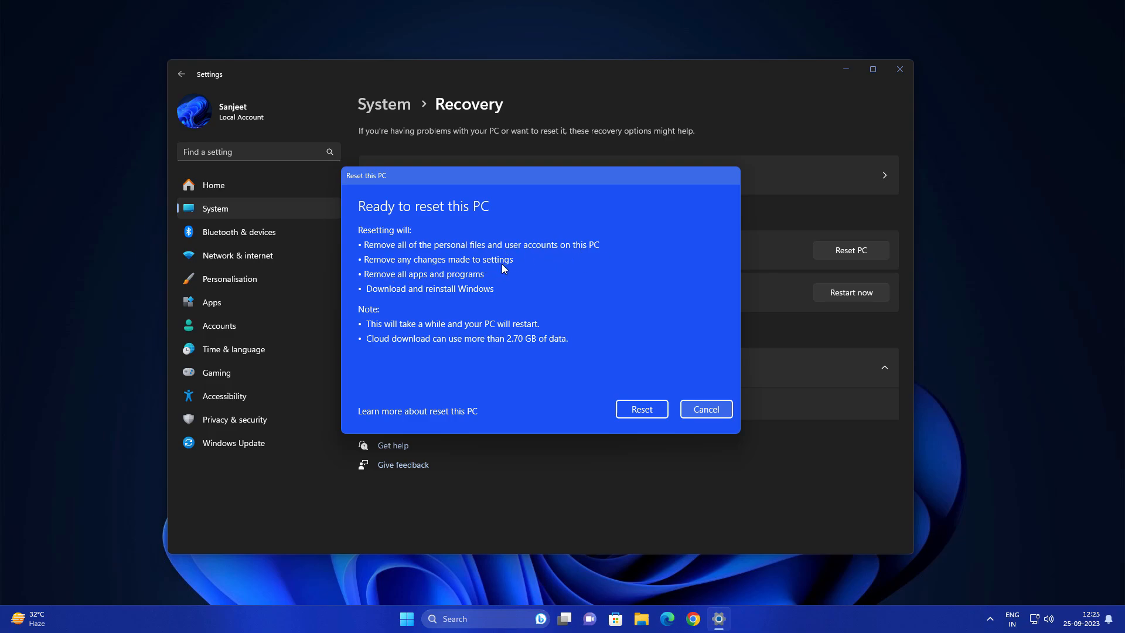
mouse_move(440, 292)
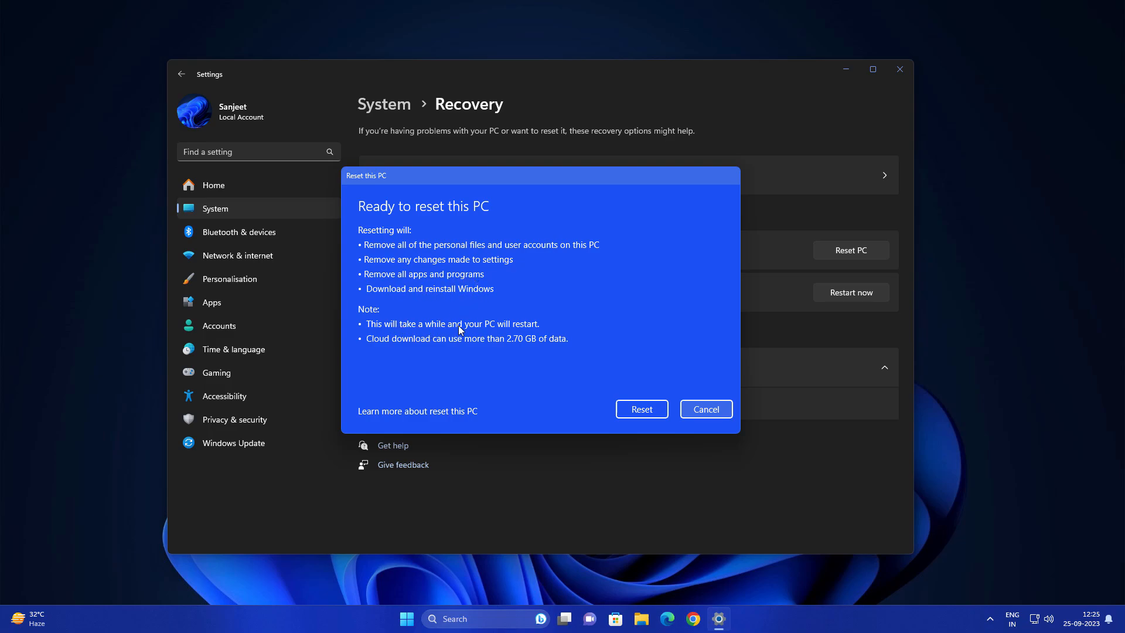
mouse_move(482, 348)
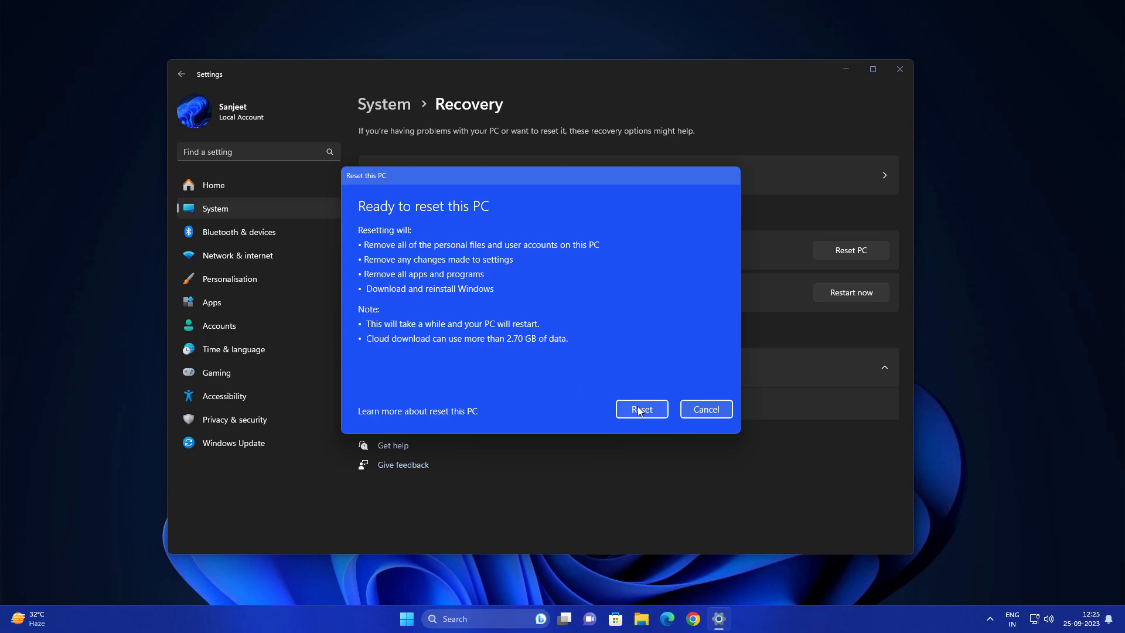
Confirm Reset so Windows starts downloading for reinstallation
click(641, 410)
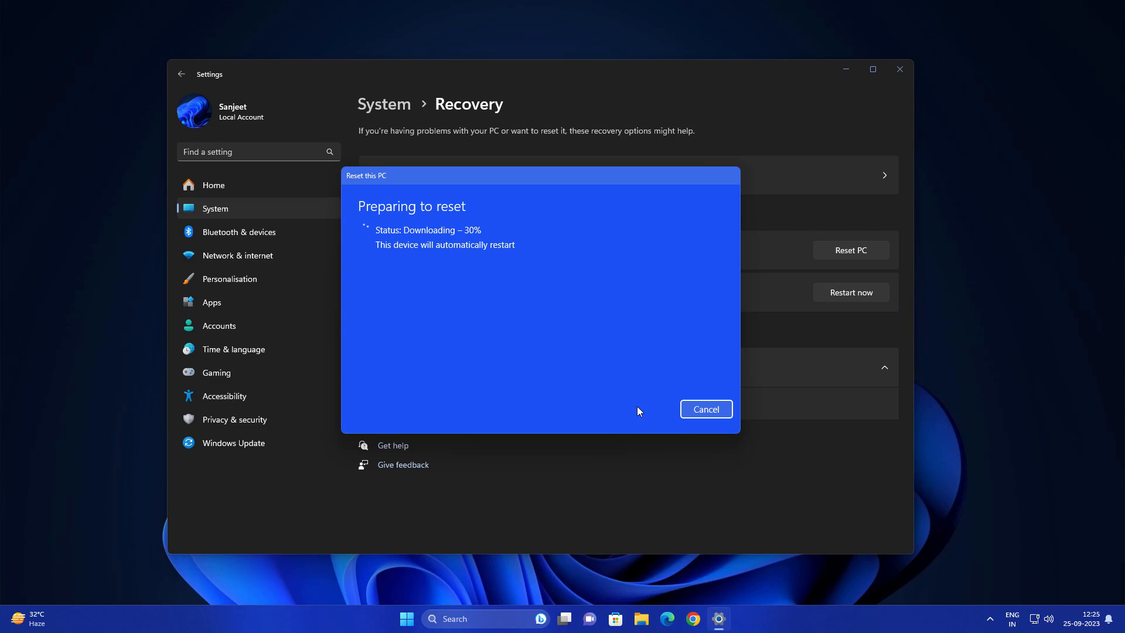
mouse_move(630, 418)
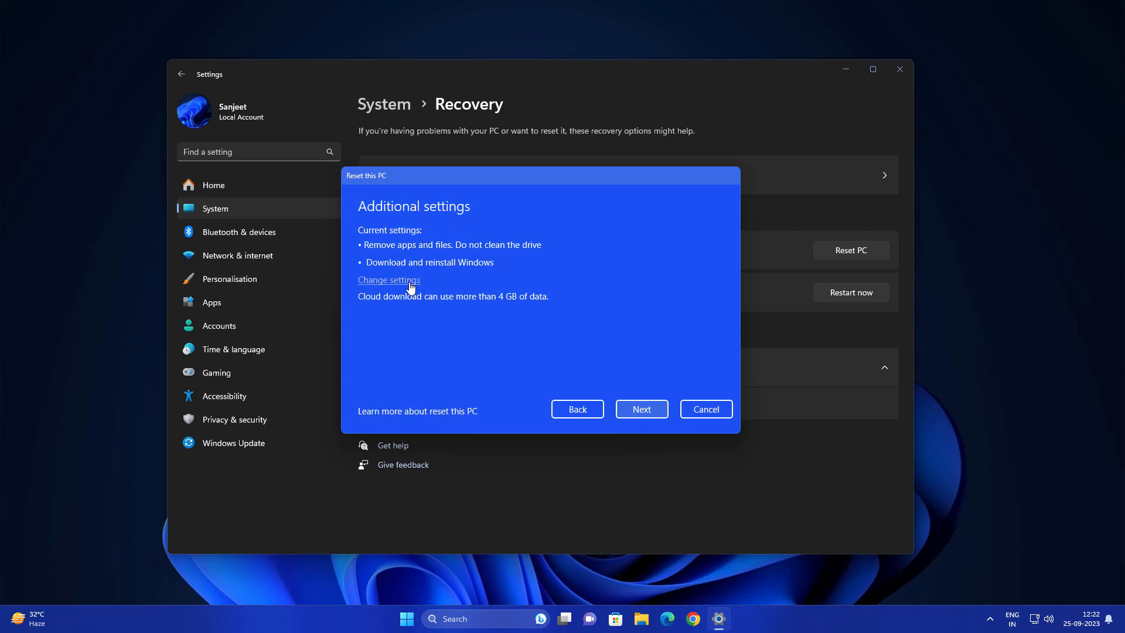
Open Change settings and pick Cloud download as the reinstall source
click(389, 280)
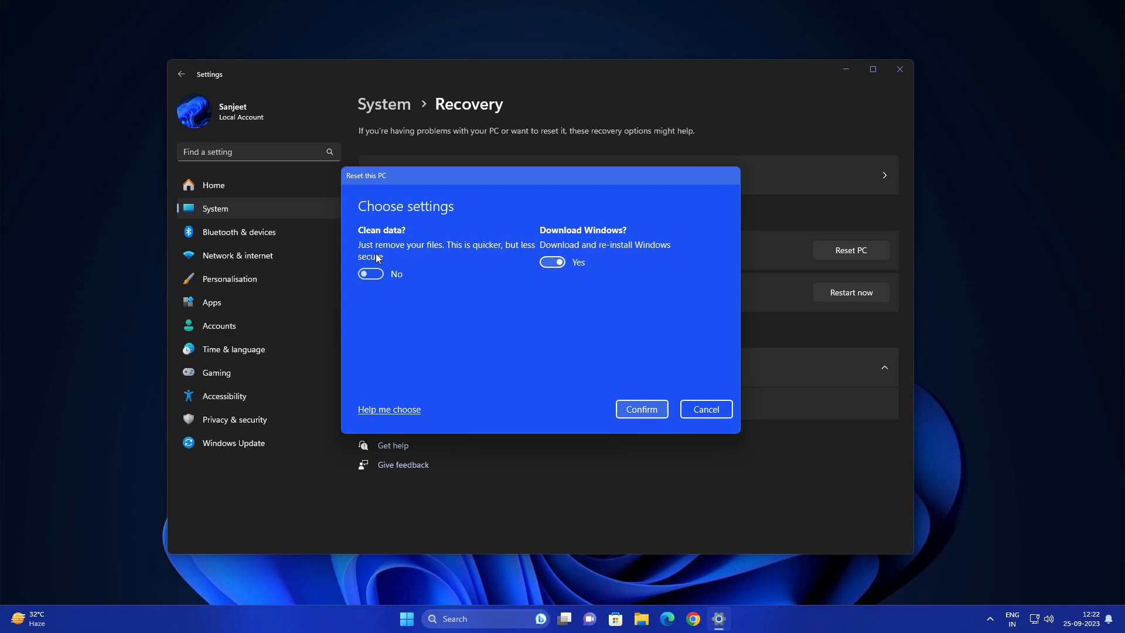
mouse_move(466, 253)
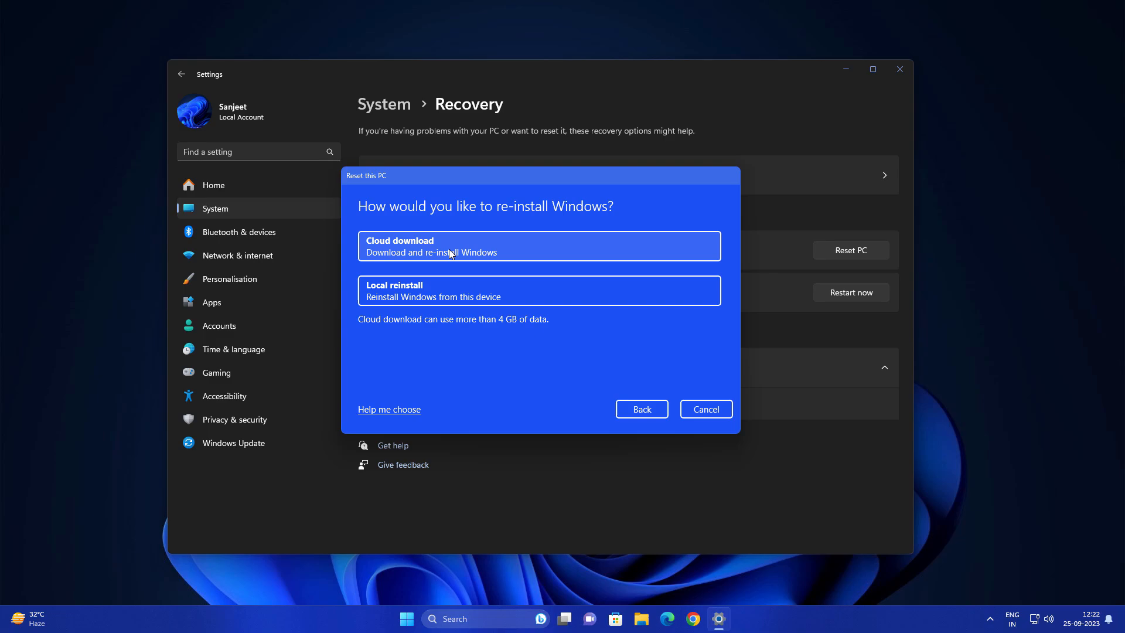
click(538, 246)
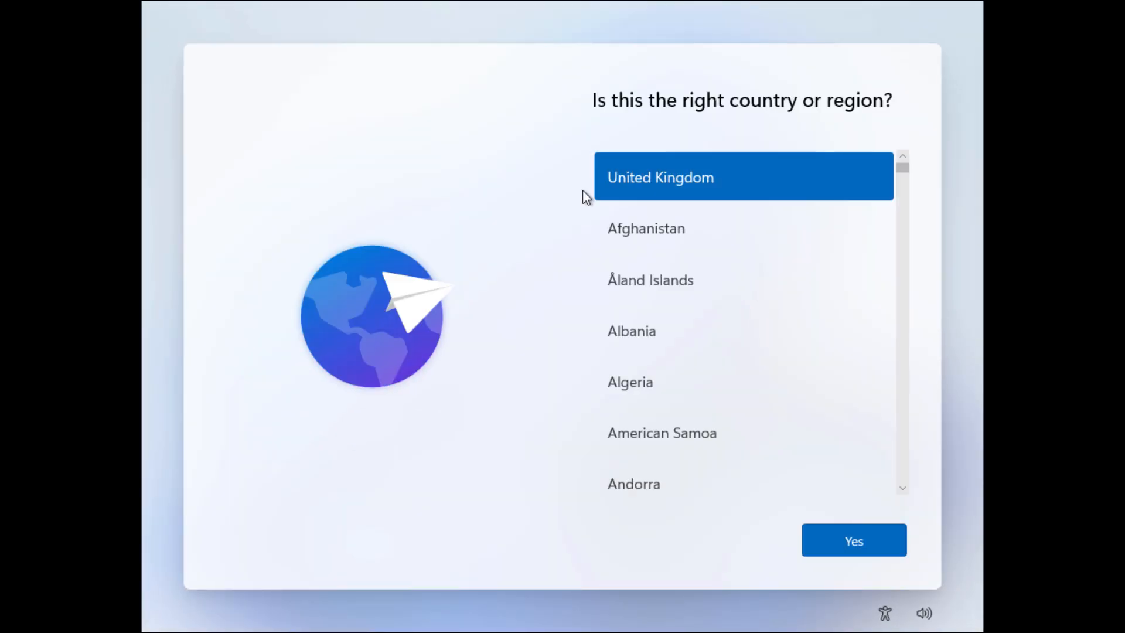
Confirm United Kingdom region and keyboard, accept licence, keep name, personal use, new device
click(853, 540)
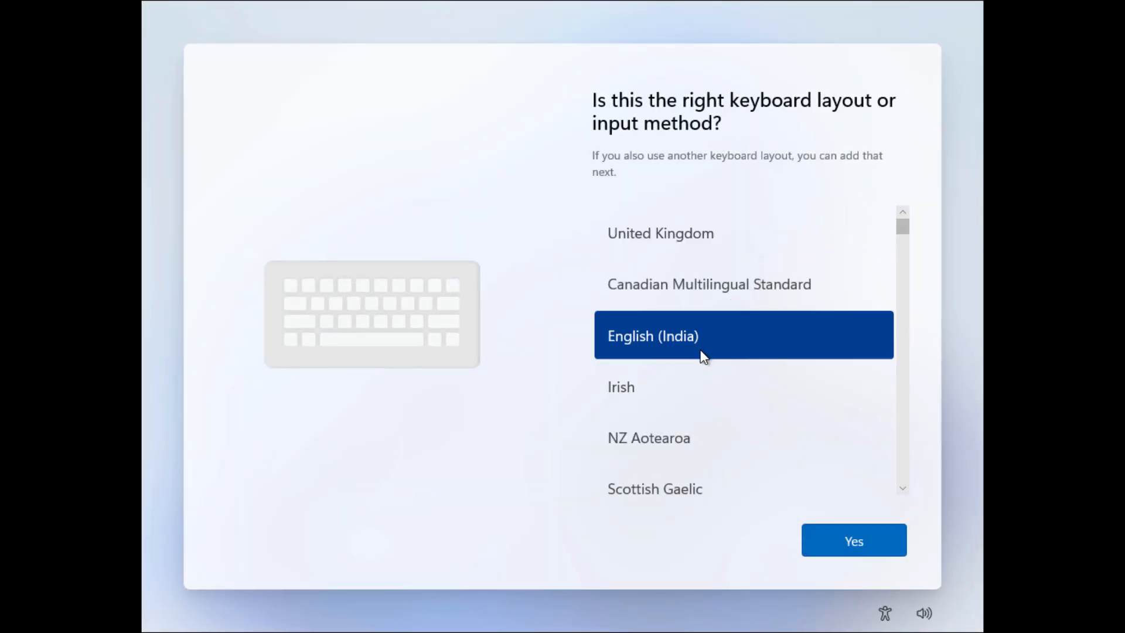
click(853, 541)
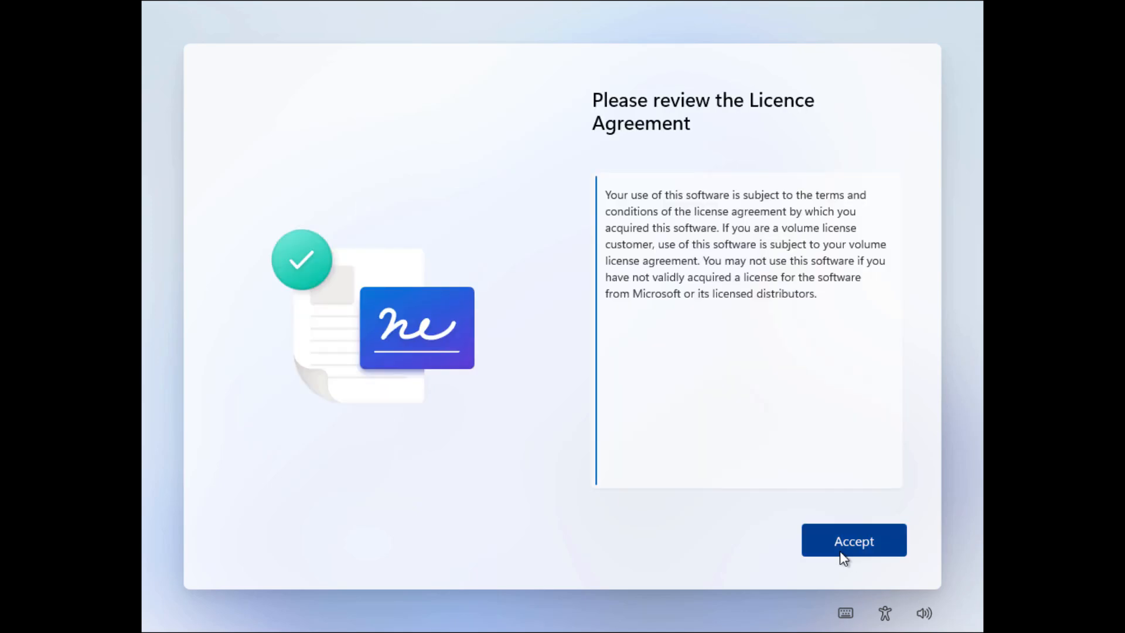
click(854, 540)
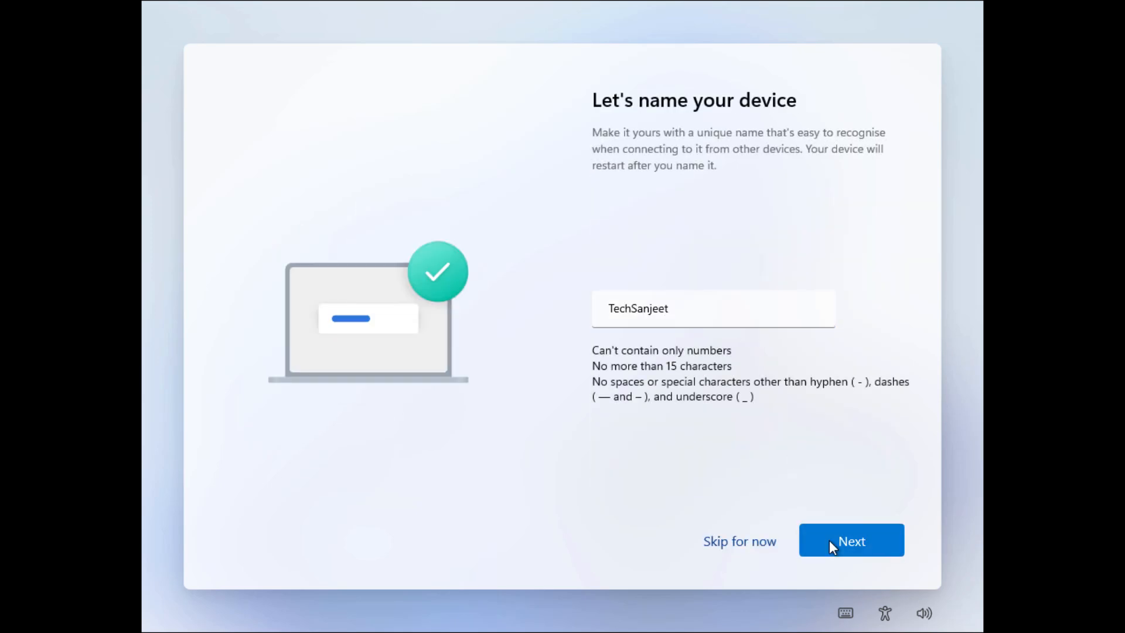
click(851, 541)
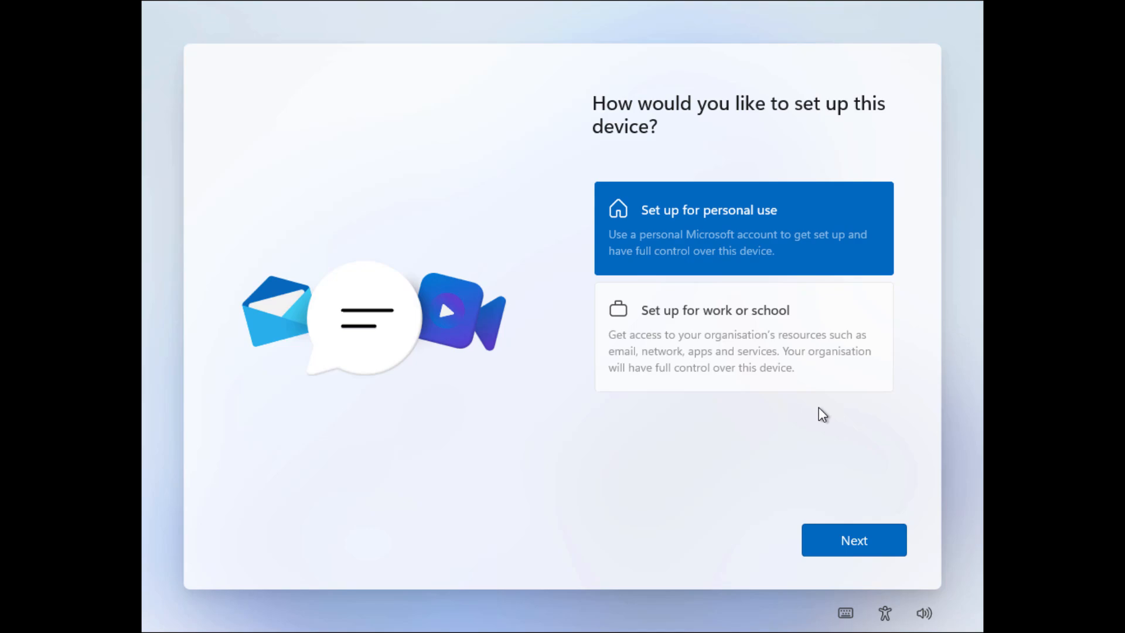
click(853, 540)
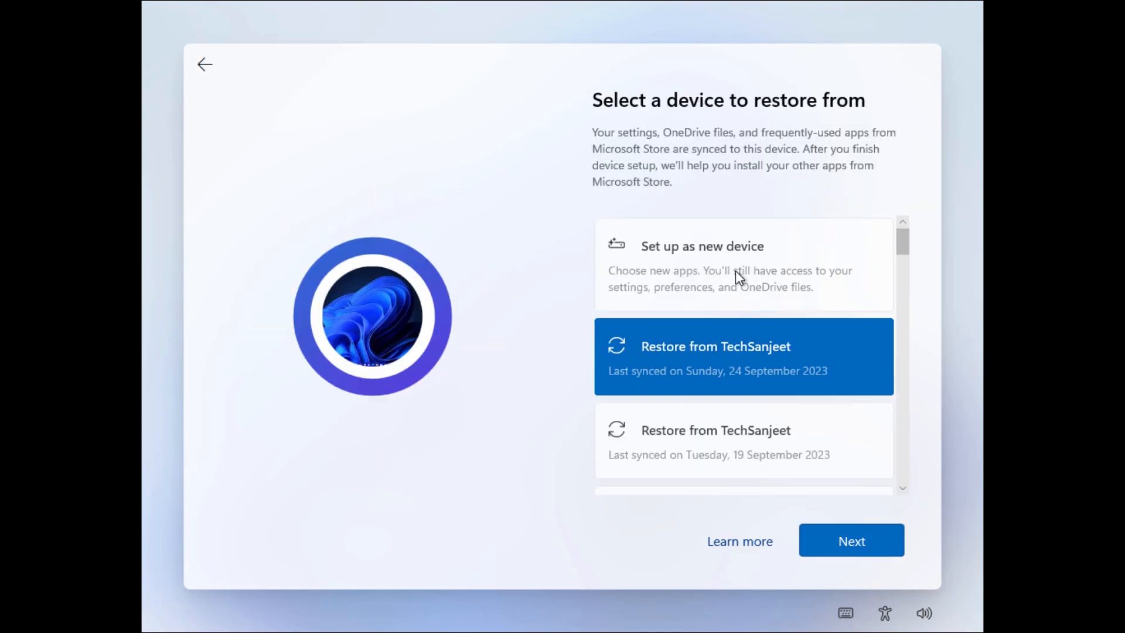
click(851, 540)
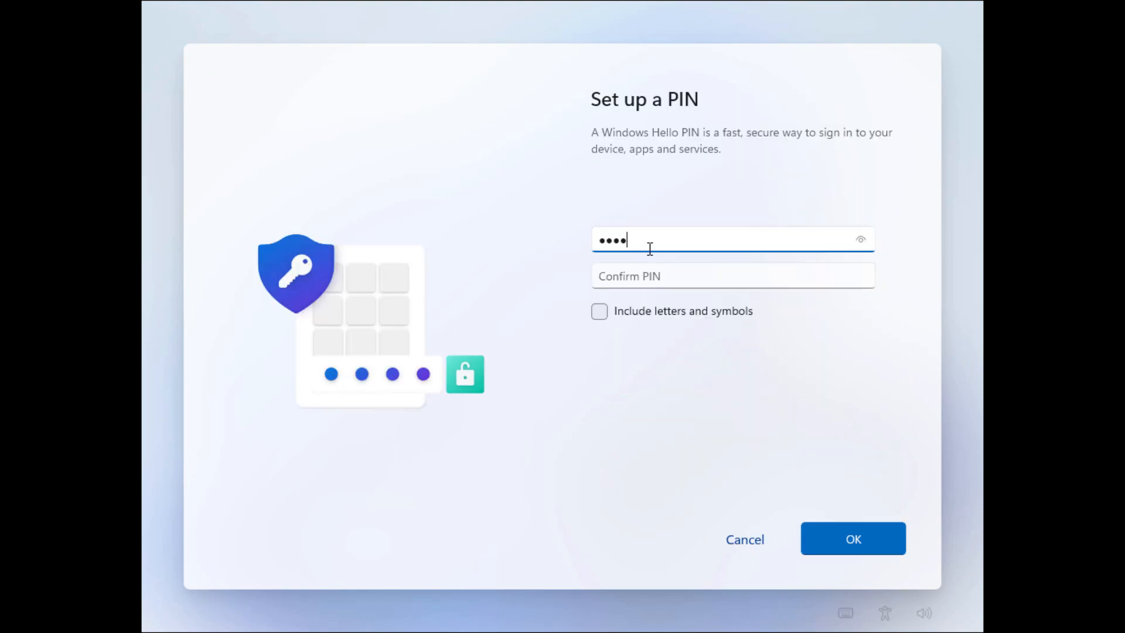
Confirm the PIN, refuse advertising ID, skip OneDrive backup, storage and Game Pass offers
click(852, 539)
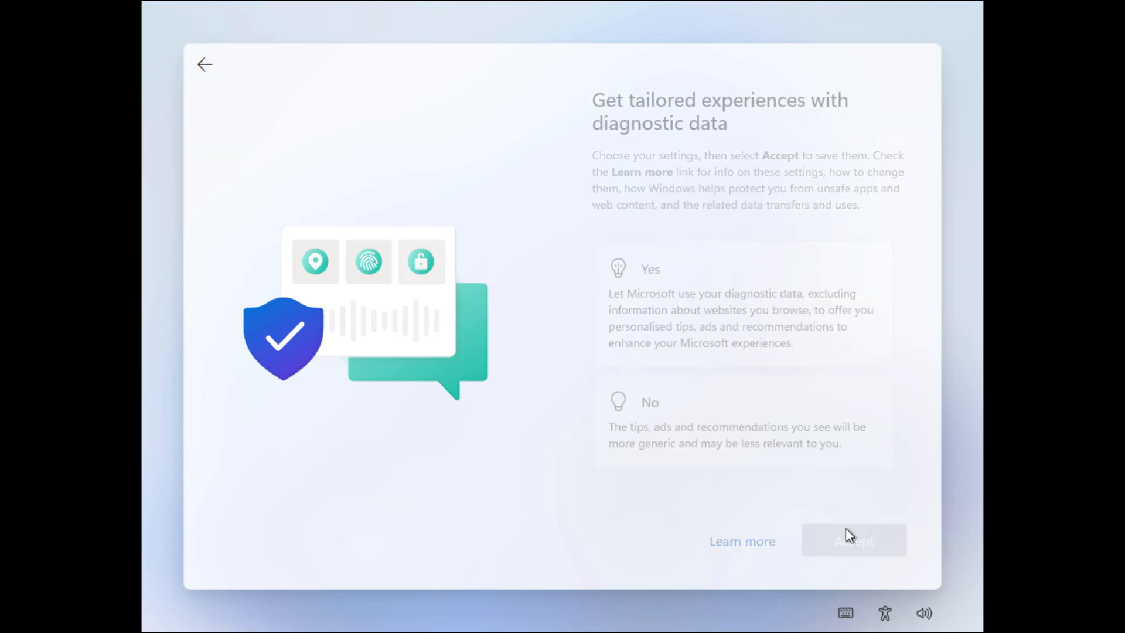
click(854, 541)
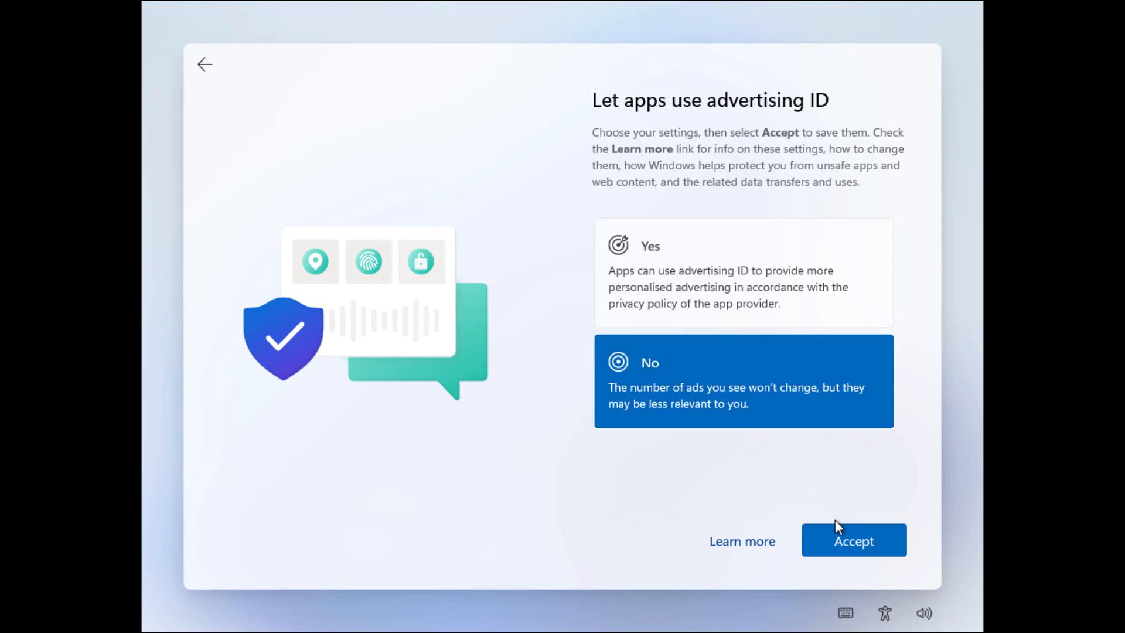
click(854, 541)
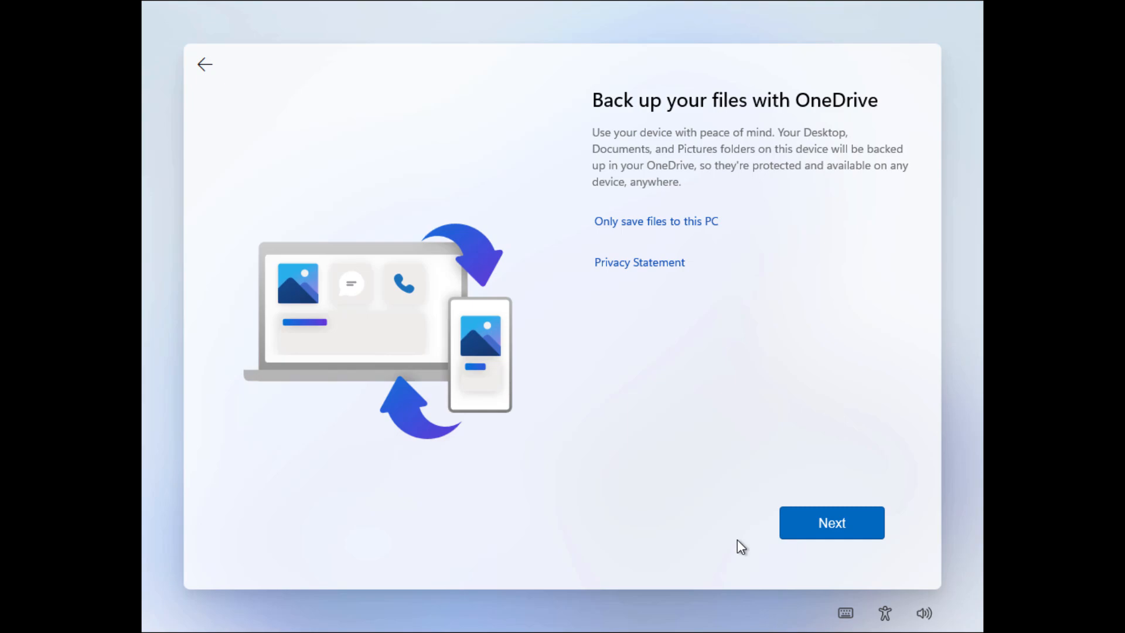
click(832, 522)
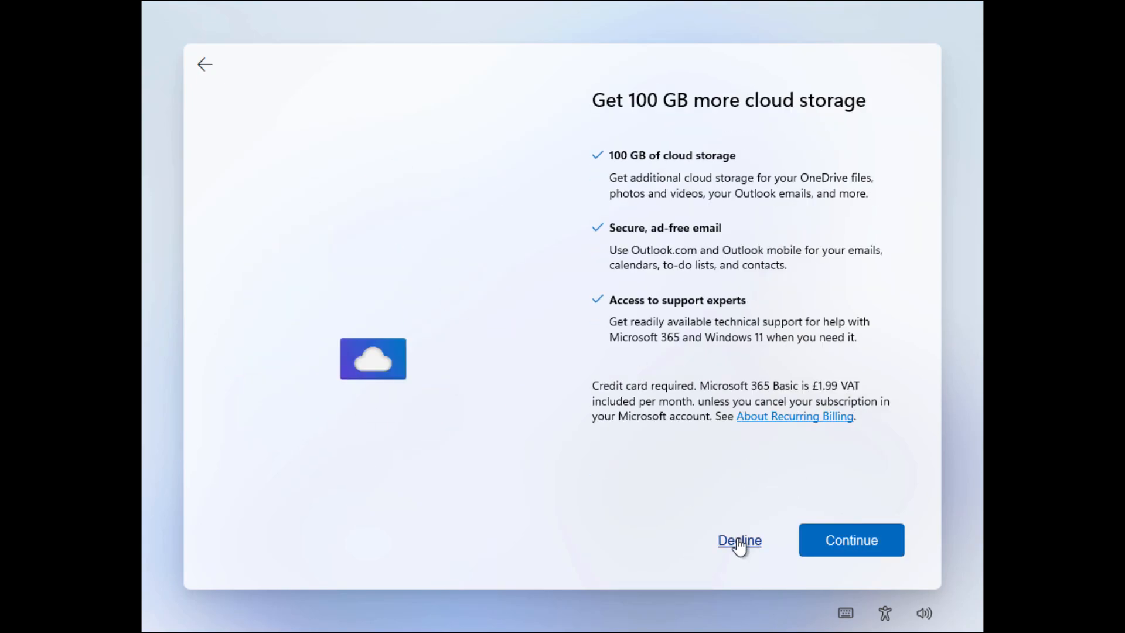
click(738, 540)
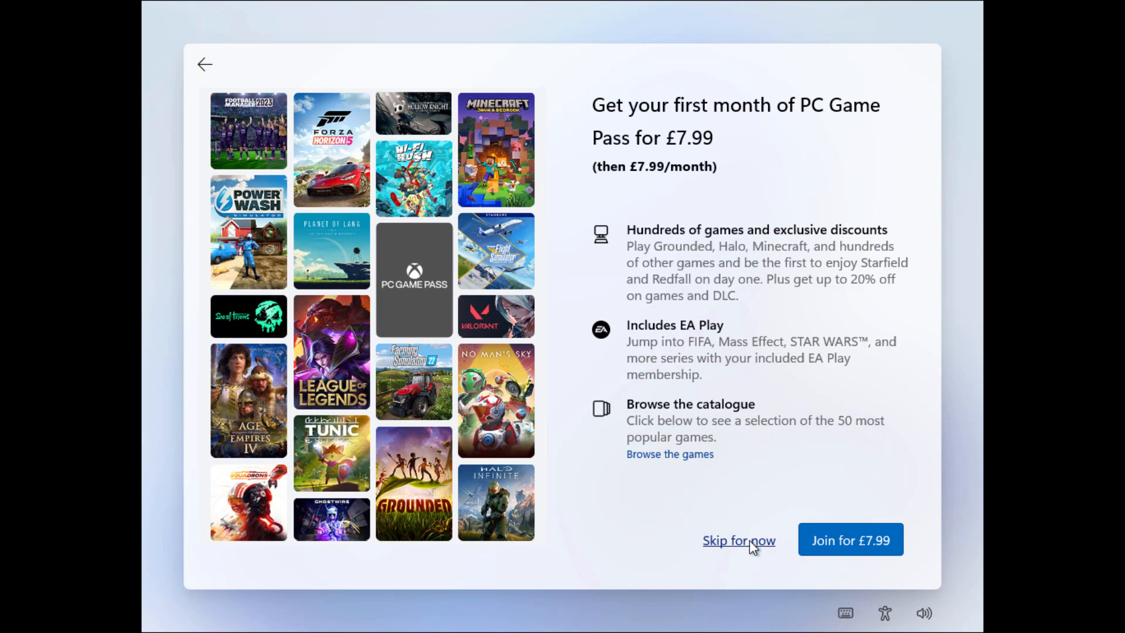
click(738, 540)
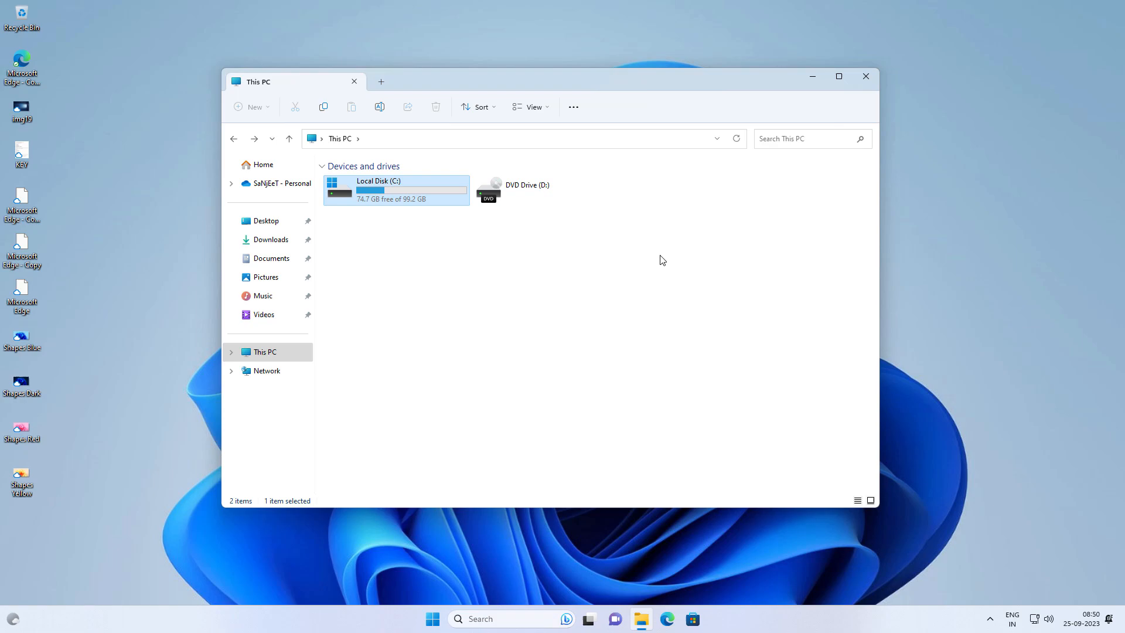
Bring up the fresh desktop's options menu for view, sorting and personalisation
right_click(732, 402)
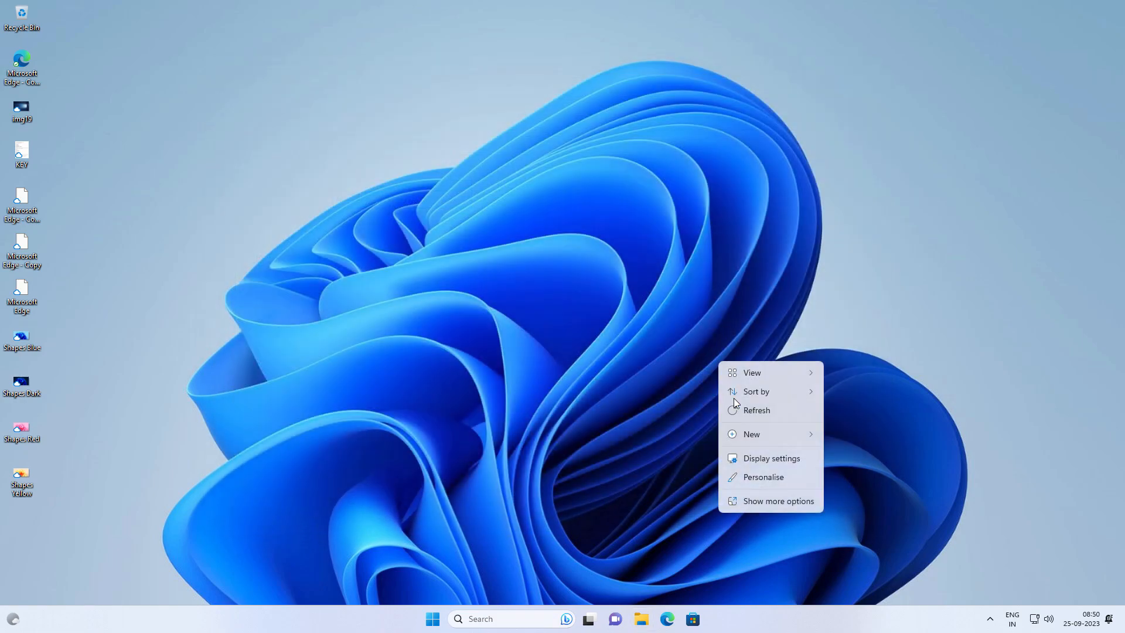